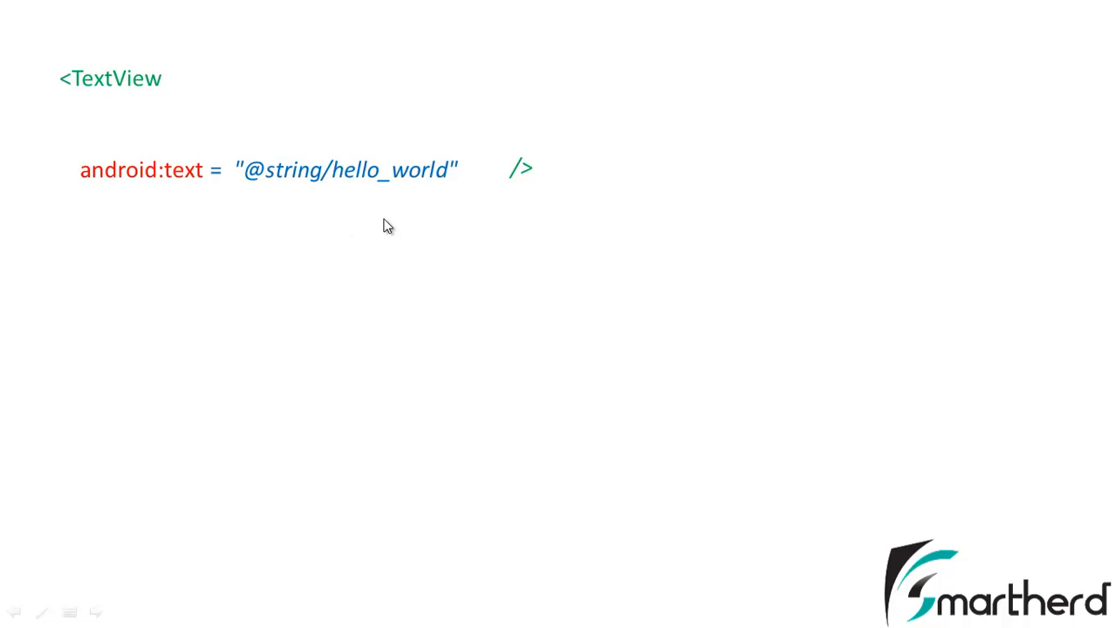
mouse_move(405, 212)
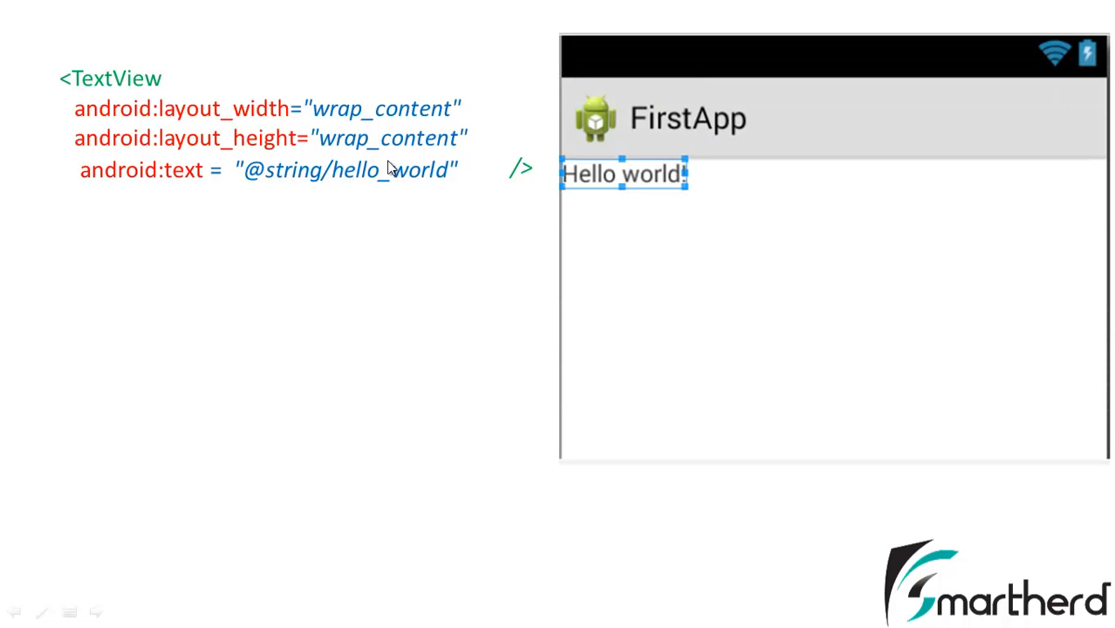
mouse_move(740, 174)
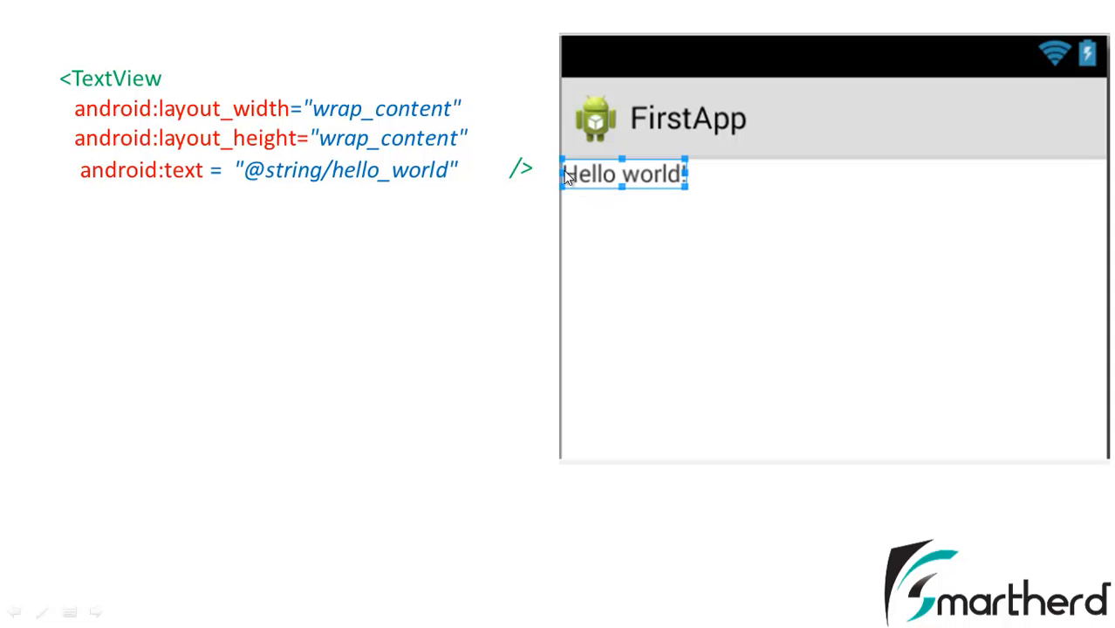
mouse_move(572, 176)
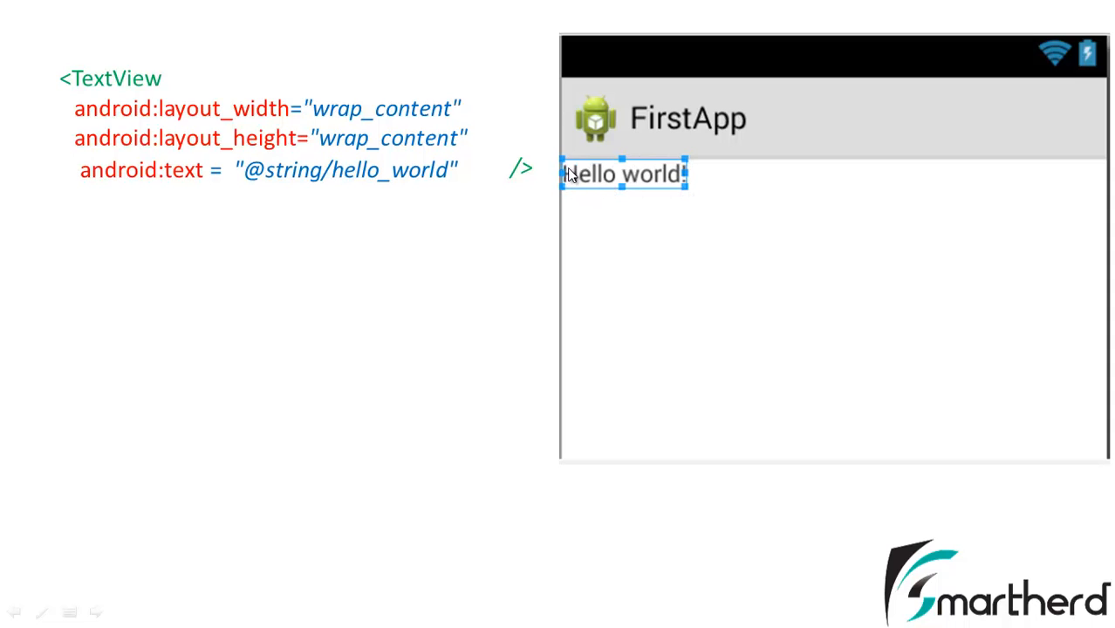
mouse_move(236, 122)
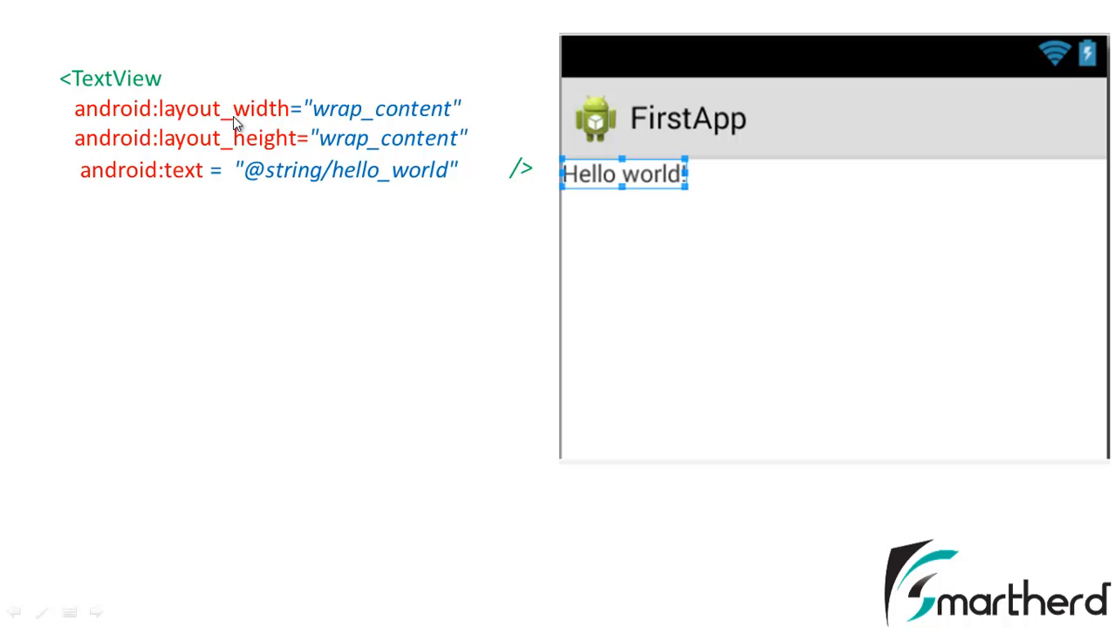
mouse_move(569, 208)
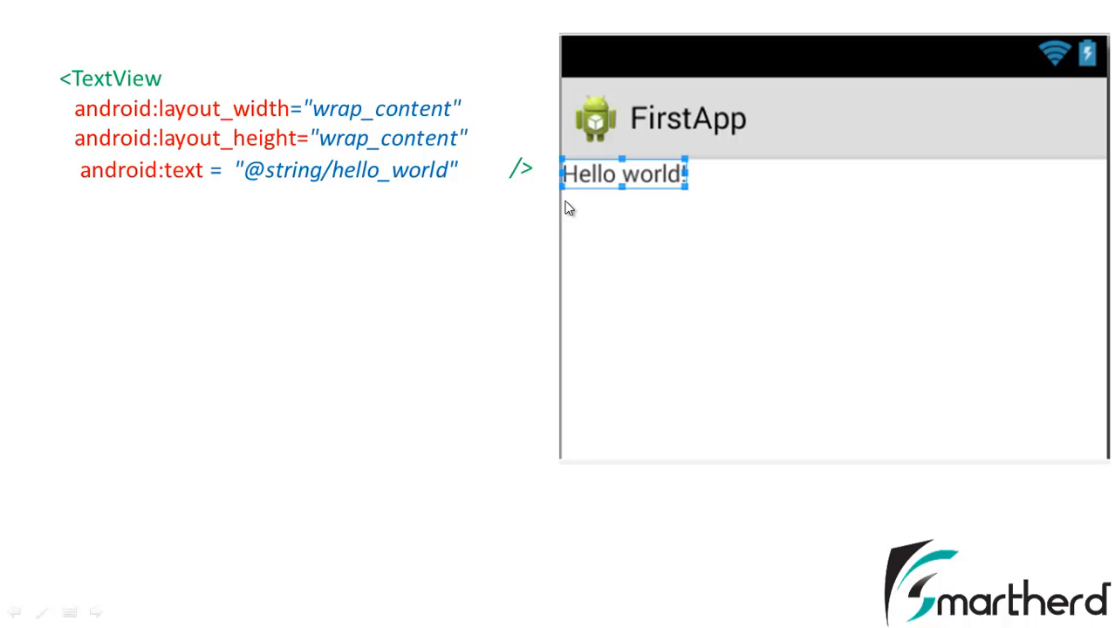
mouse_move(585, 194)
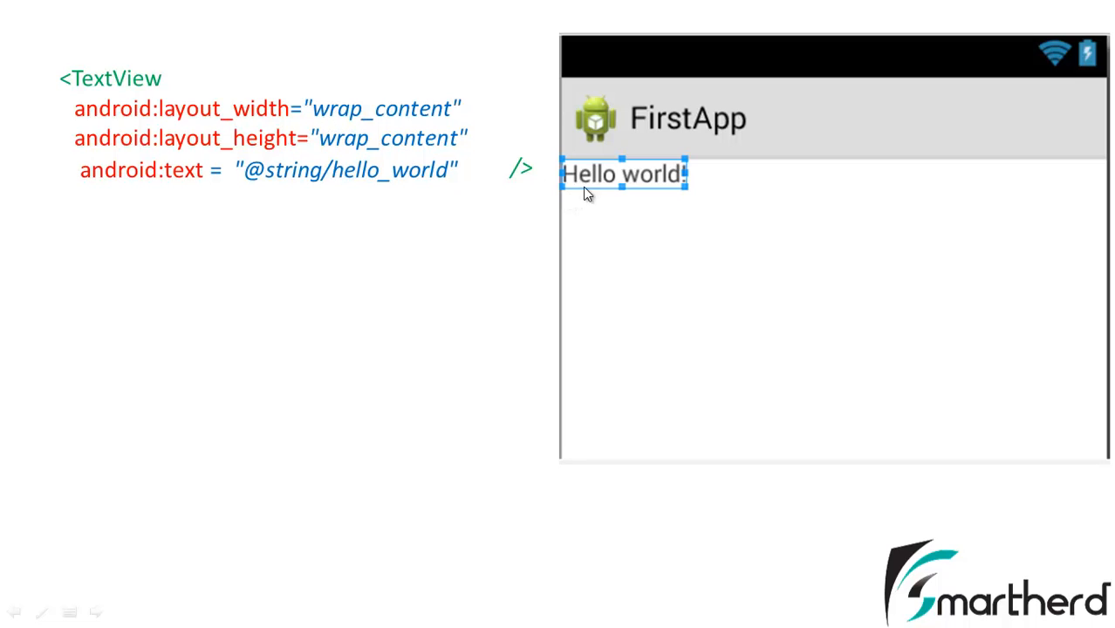
mouse_move(670, 195)
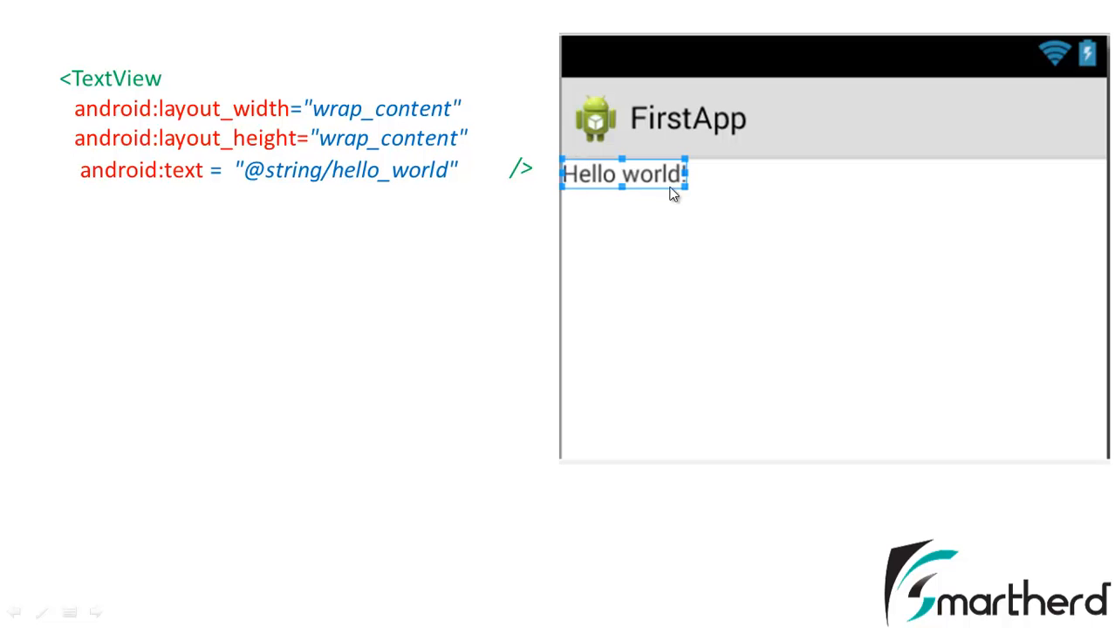
mouse_move(404, 148)
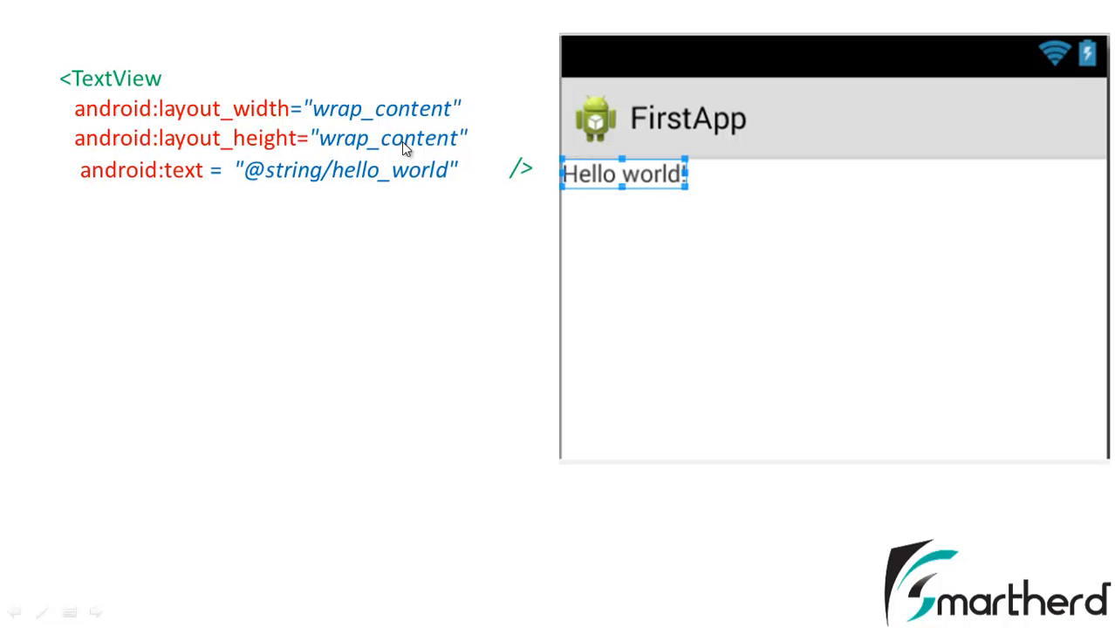
mouse_move(584, 194)
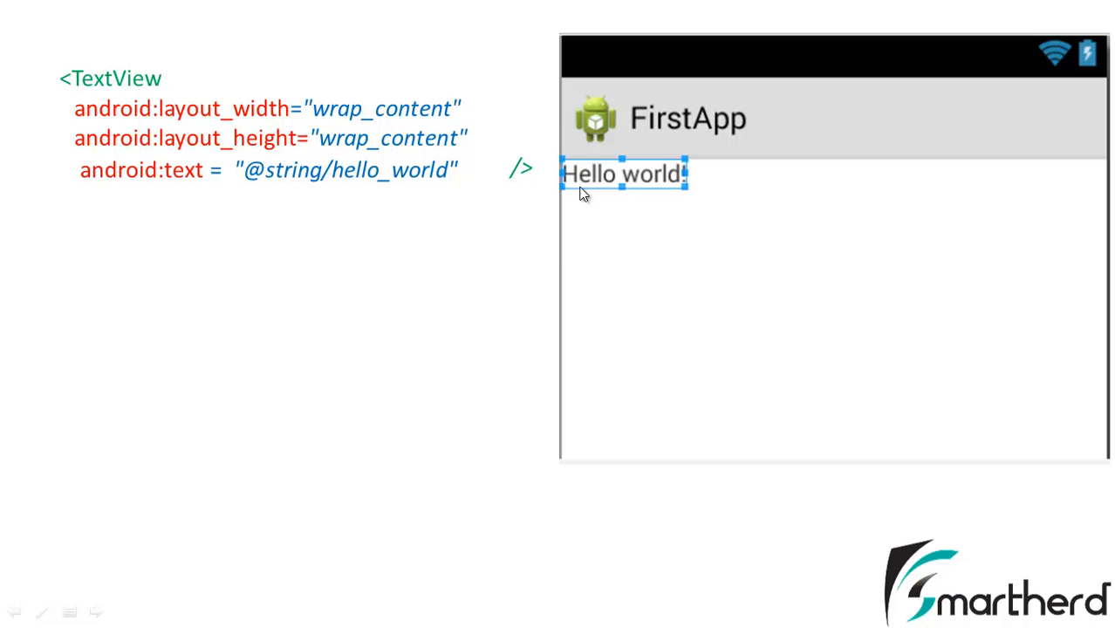
mouse_move(566, 204)
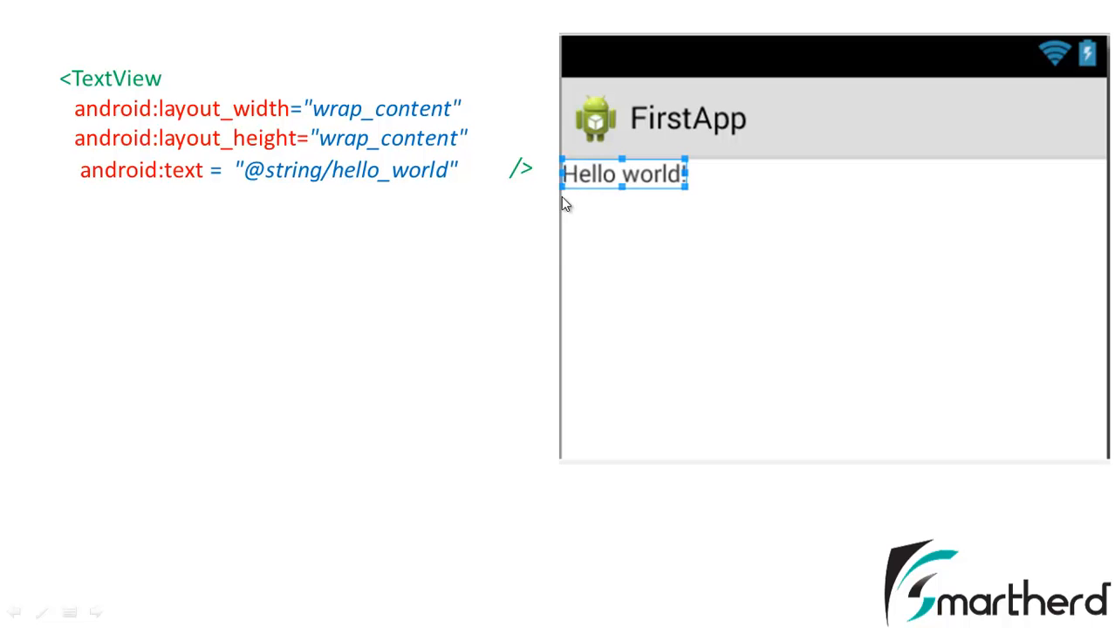
mouse_move(247, 119)
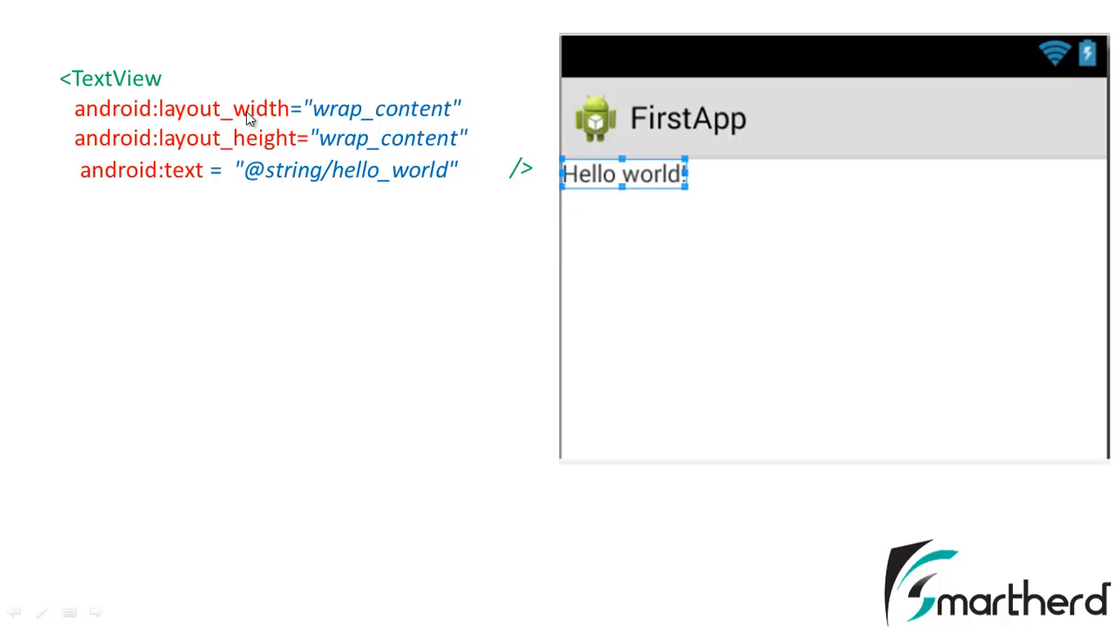
mouse_move(406, 115)
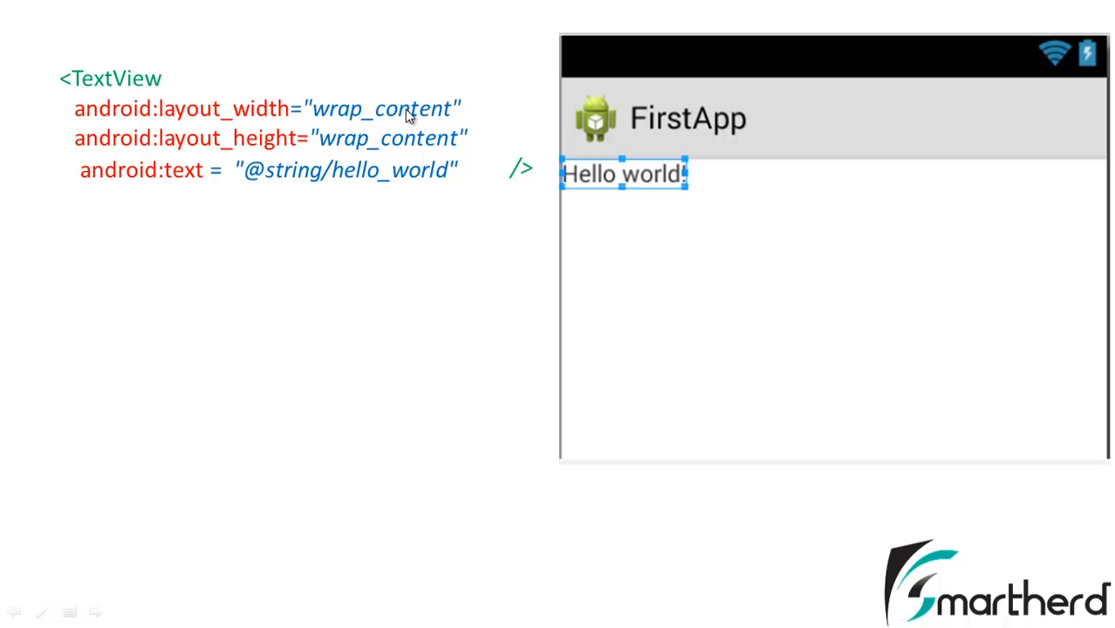
mouse_move(524, 183)
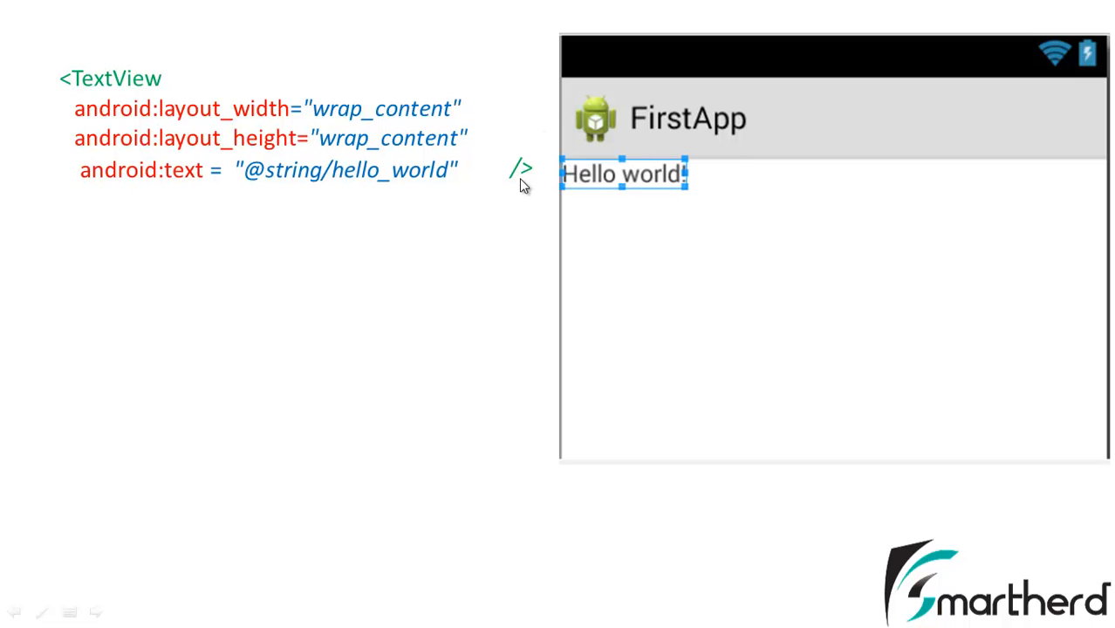
mouse_move(551, 171)
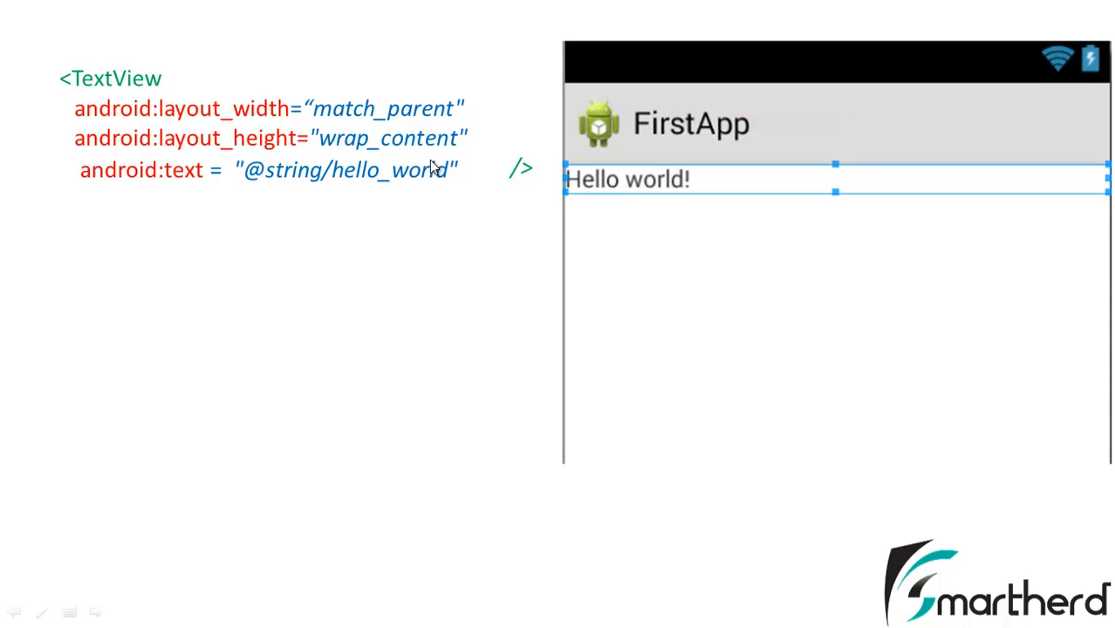
mouse_move(380, 156)
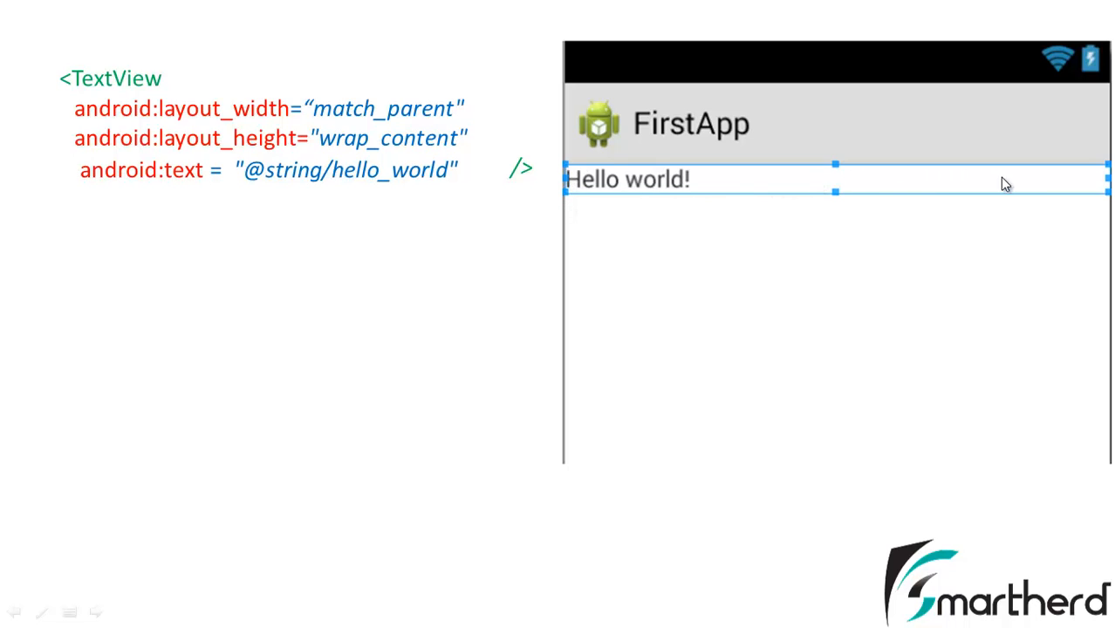
mouse_move(580, 178)
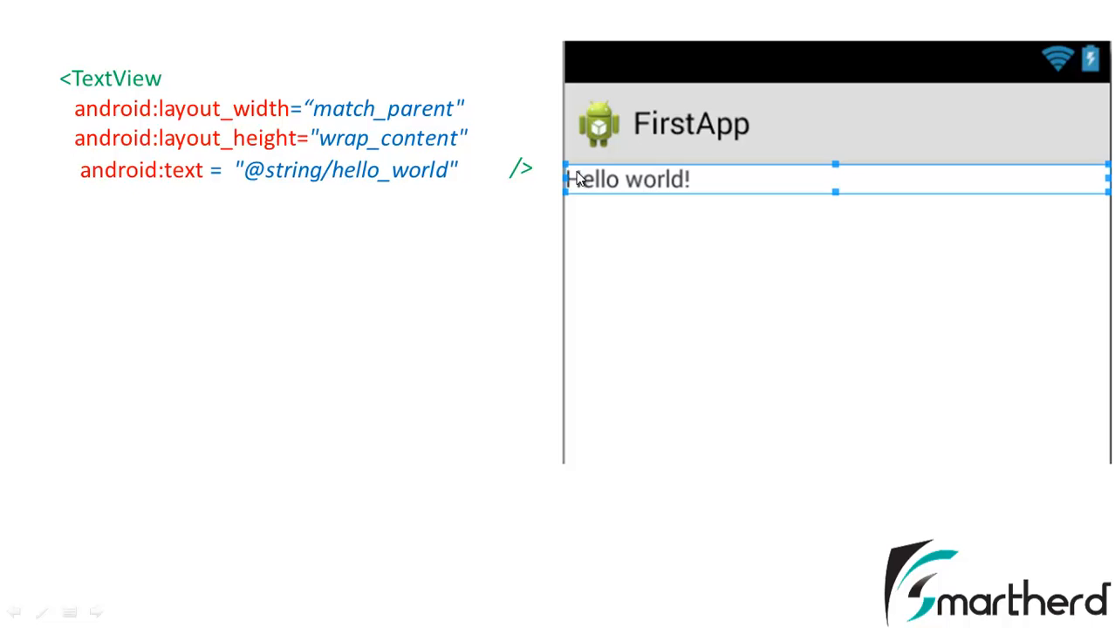
mouse_move(262, 174)
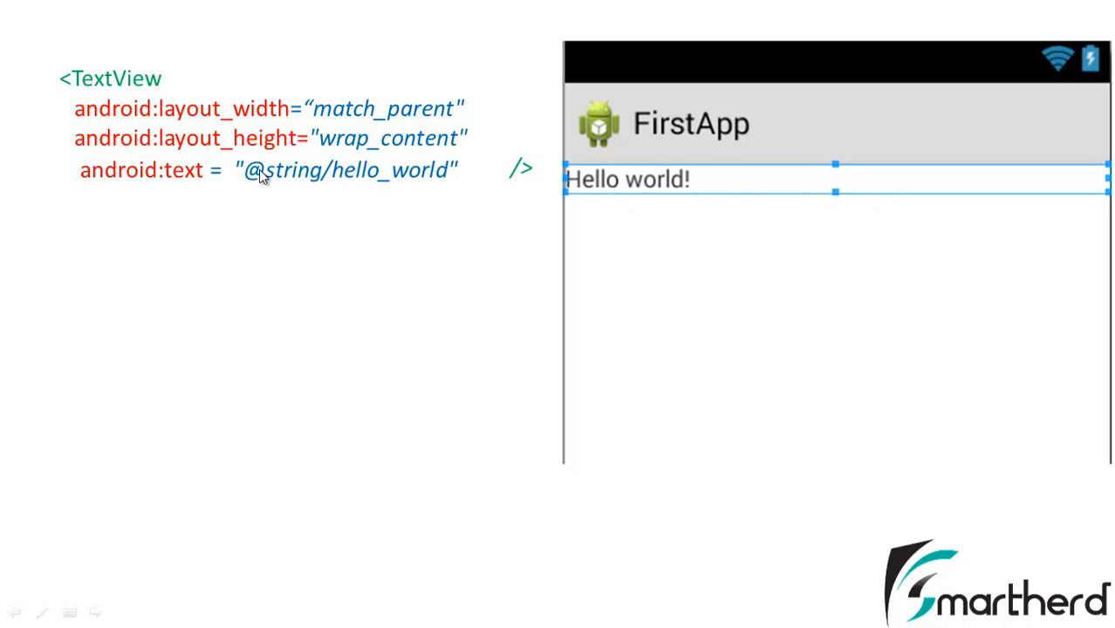
mouse_move(499, 155)
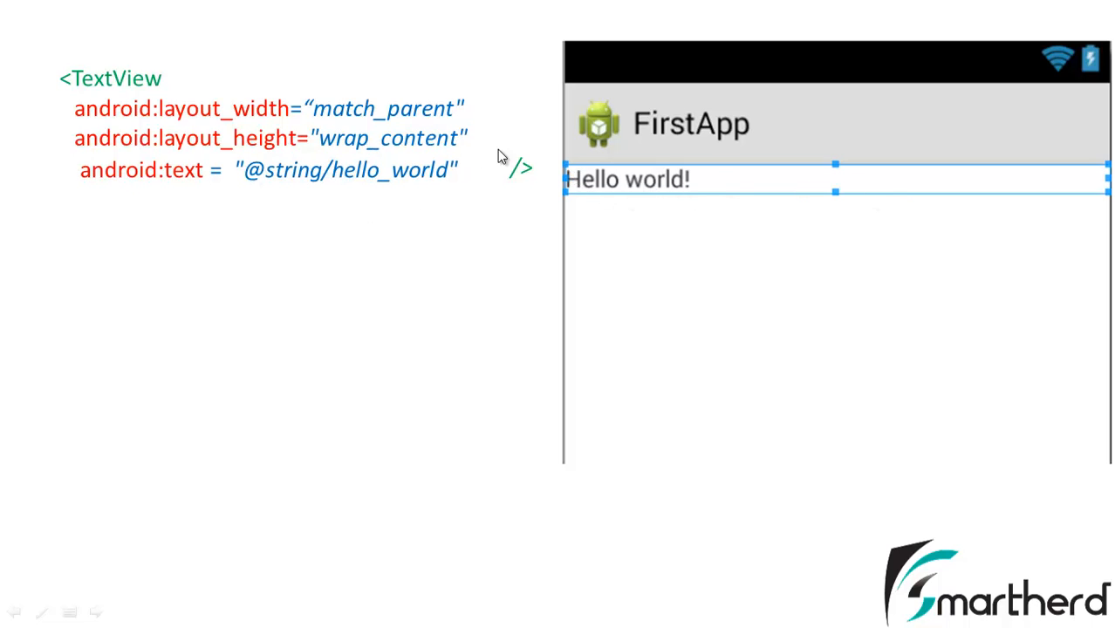
mouse_move(569, 218)
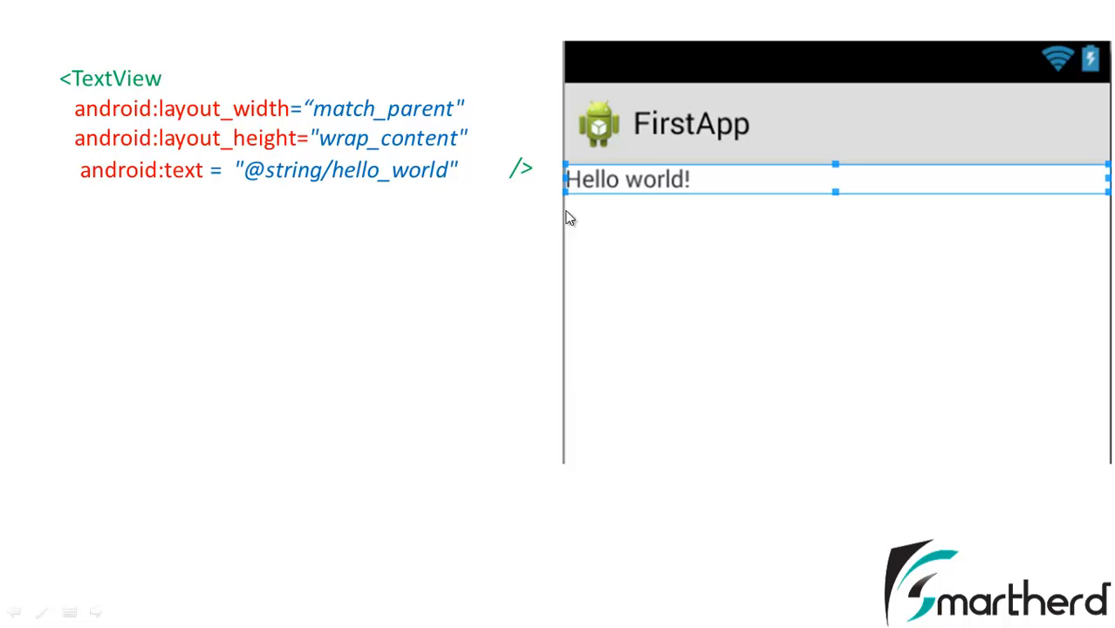
mouse_move(578, 178)
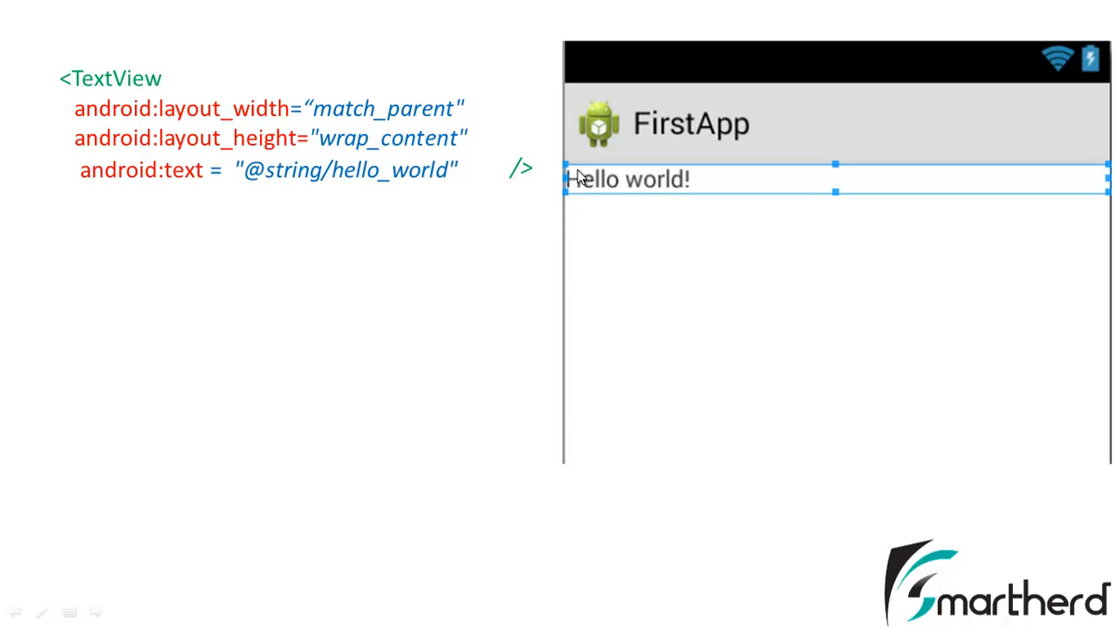
mouse_move(253, 118)
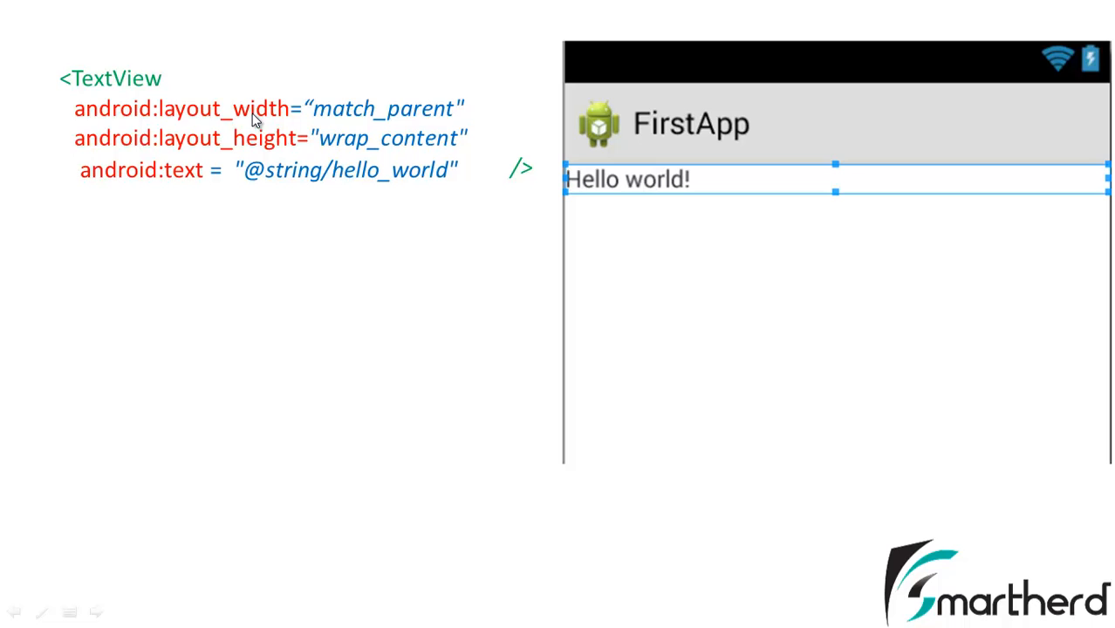
mouse_move(417, 137)
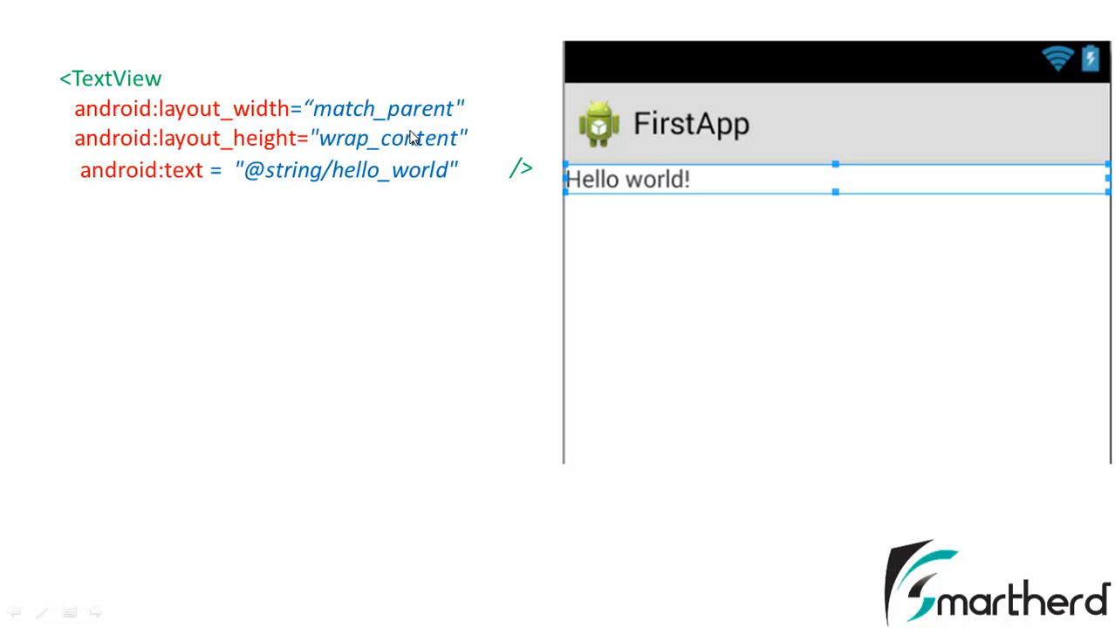
mouse_move(1106, 229)
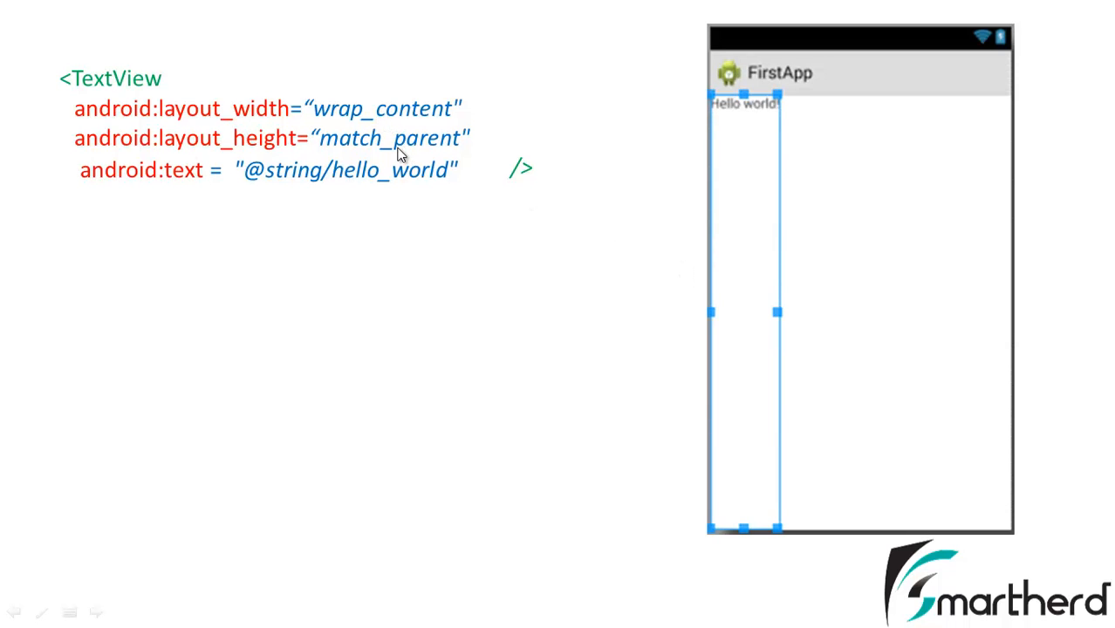
mouse_move(347, 131)
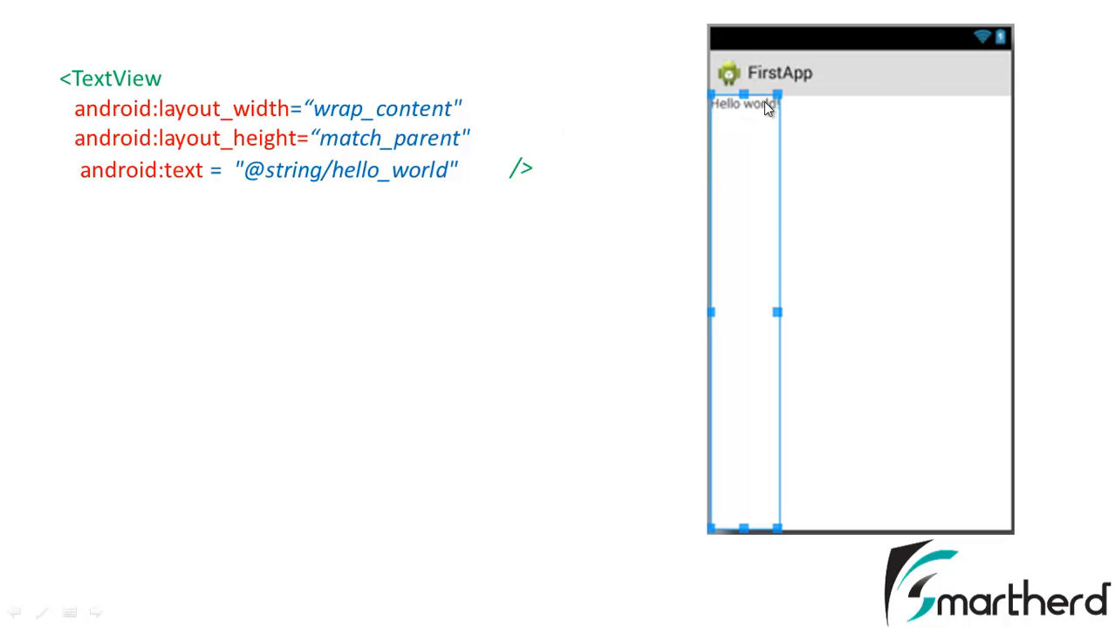
mouse_move(741, 112)
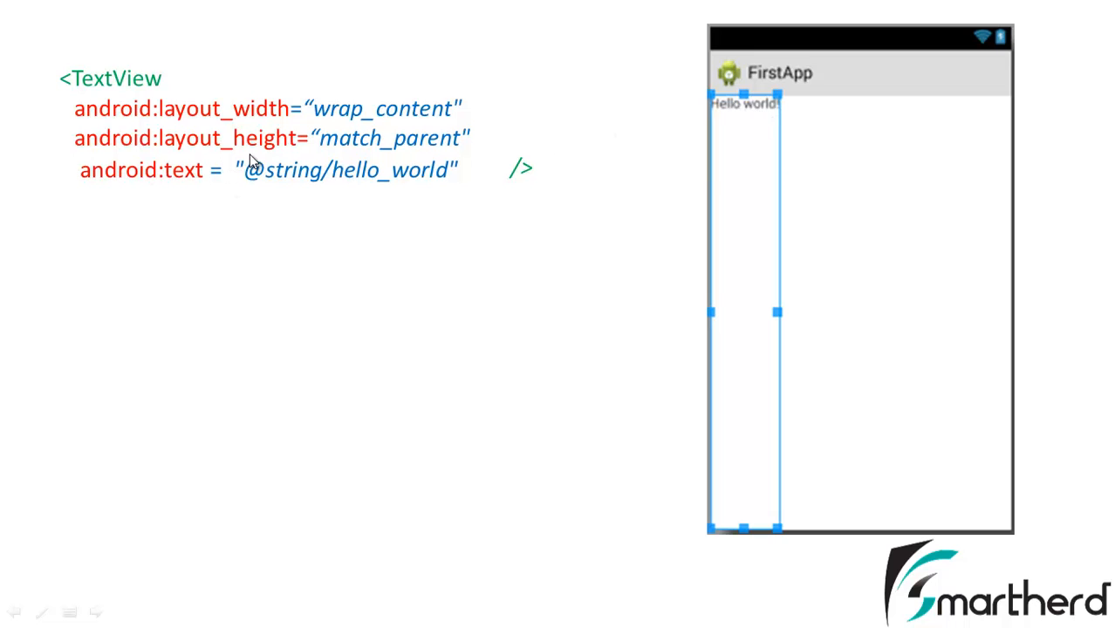
mouse_move(370, 157)
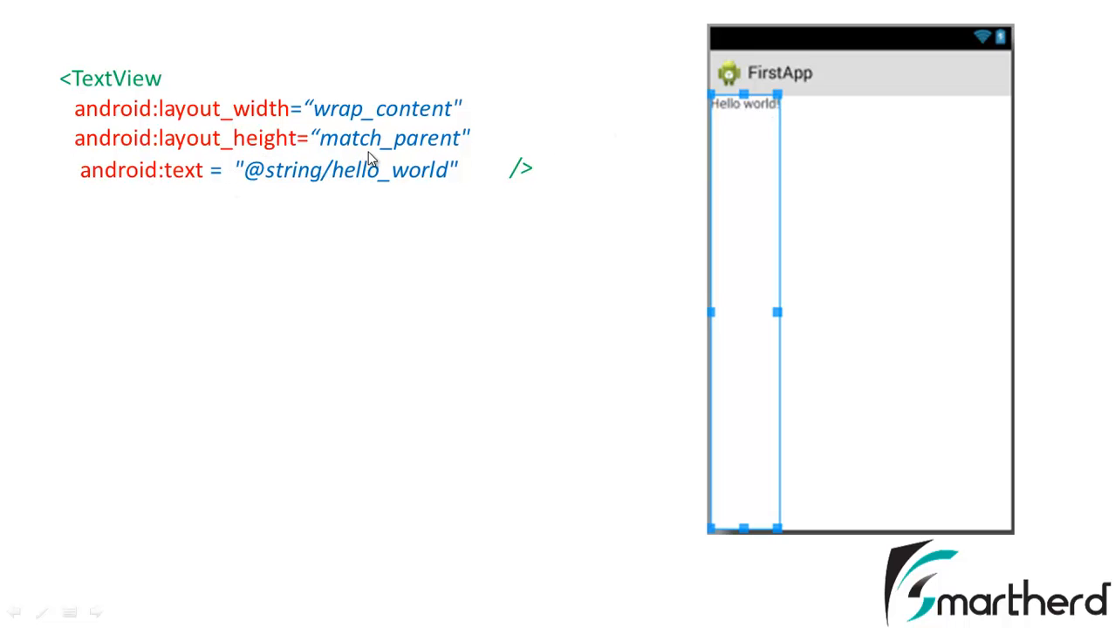
mouse_move(747, 178)
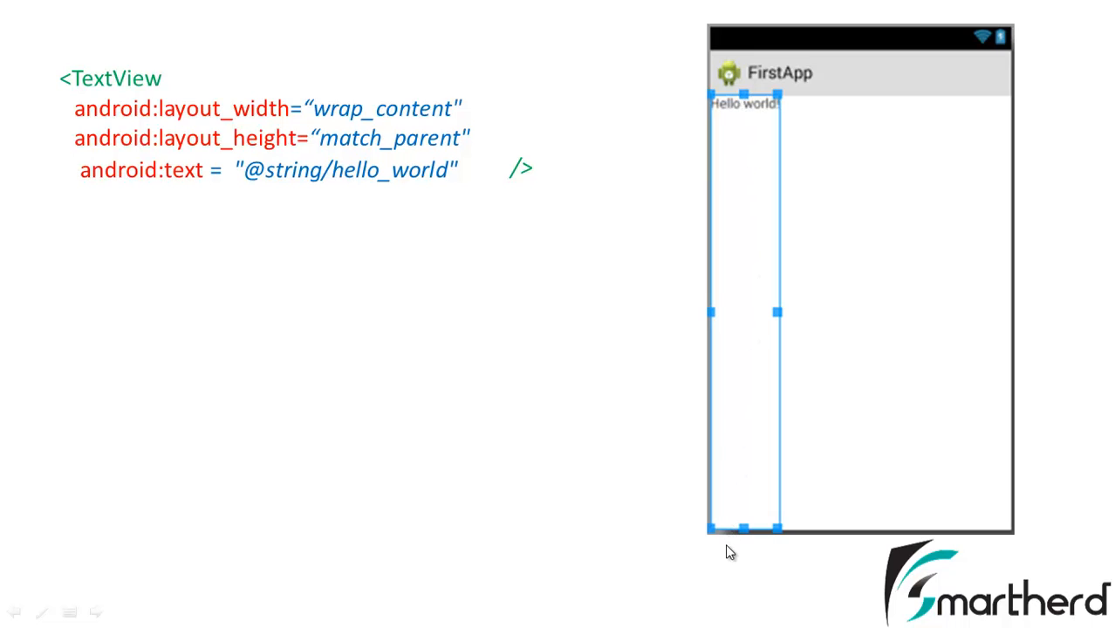
mouse_move(757, 387)
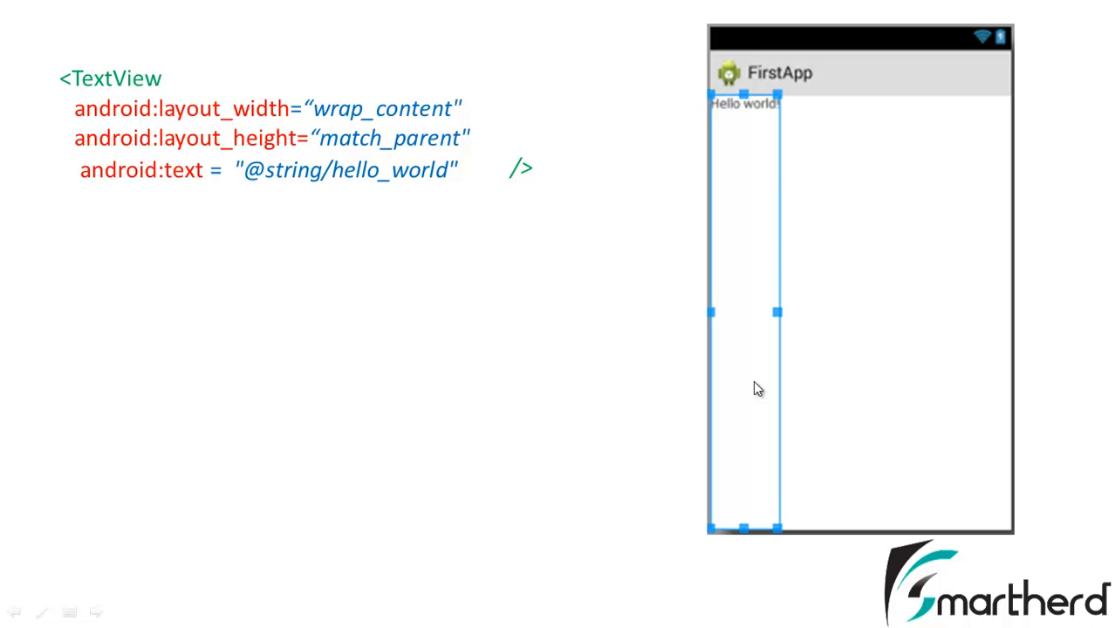
mouse_move(714, 129)
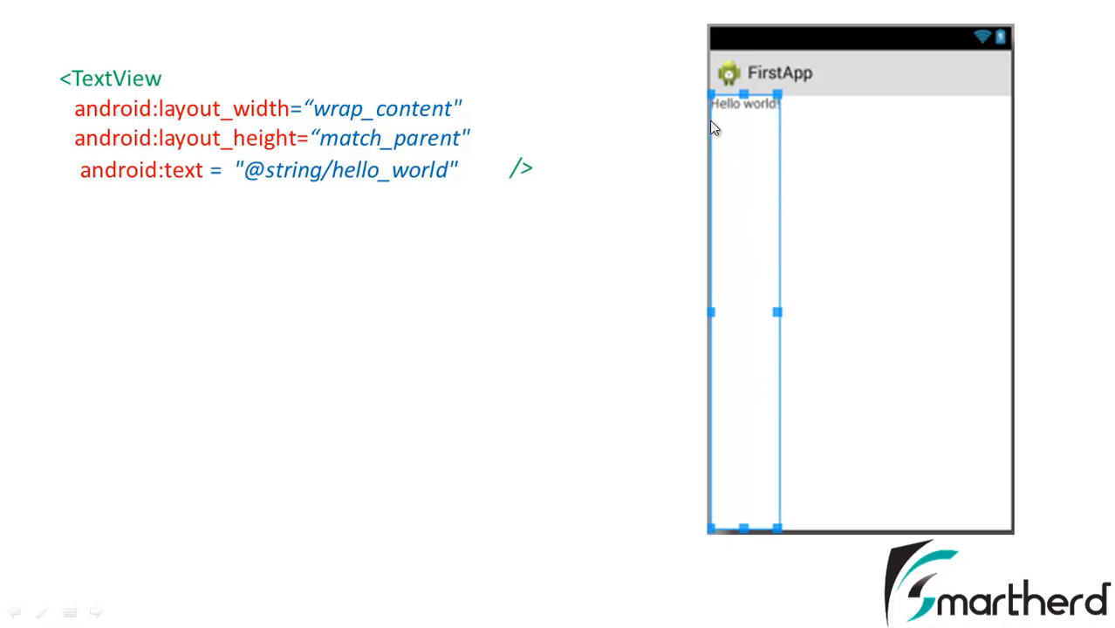
mouse_move(717, 123)
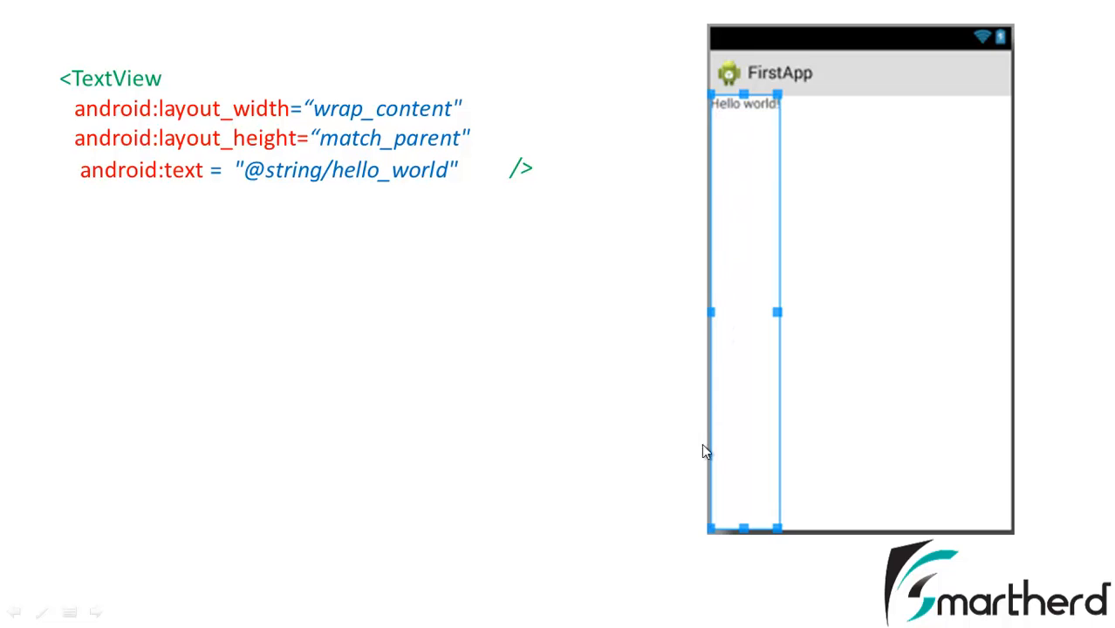
mouse_move(729, 515)
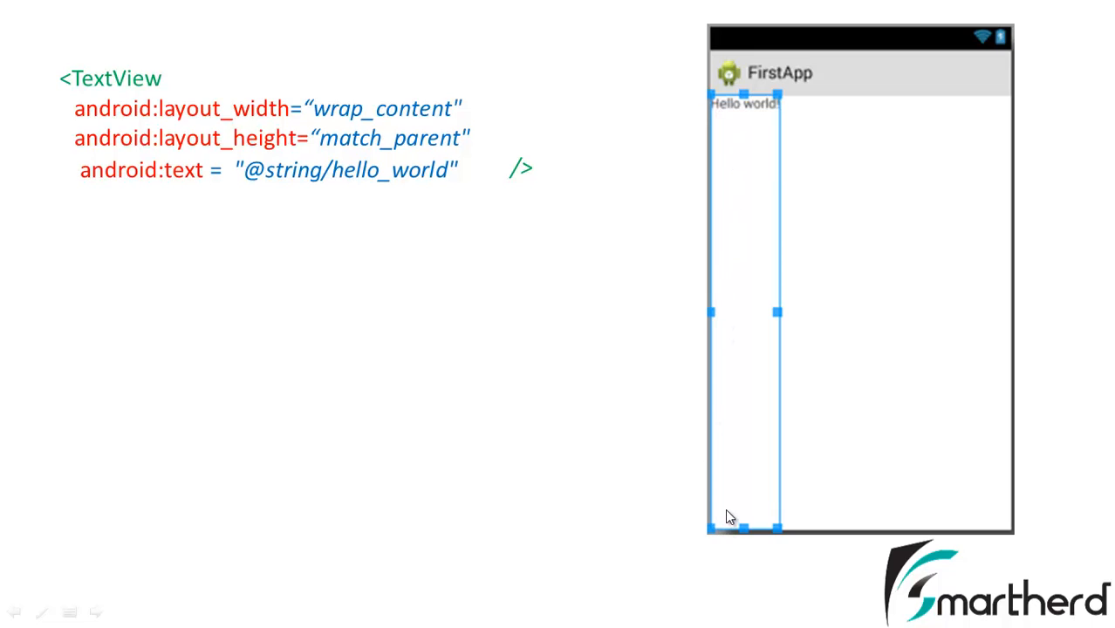
mouse_move(810, 201)
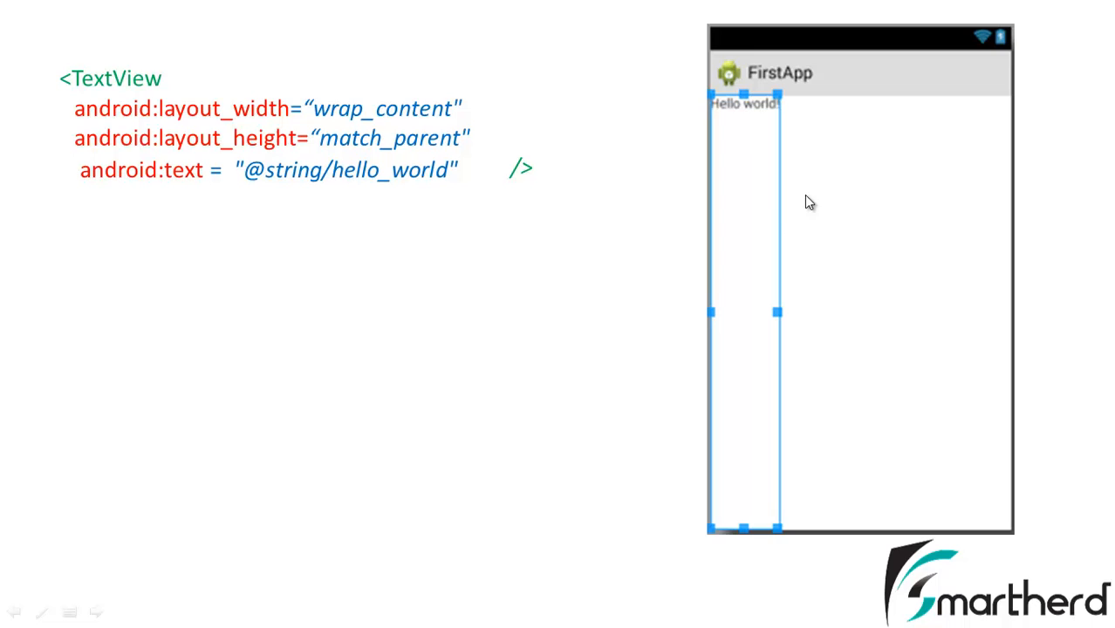
mouse_move(763, 225)
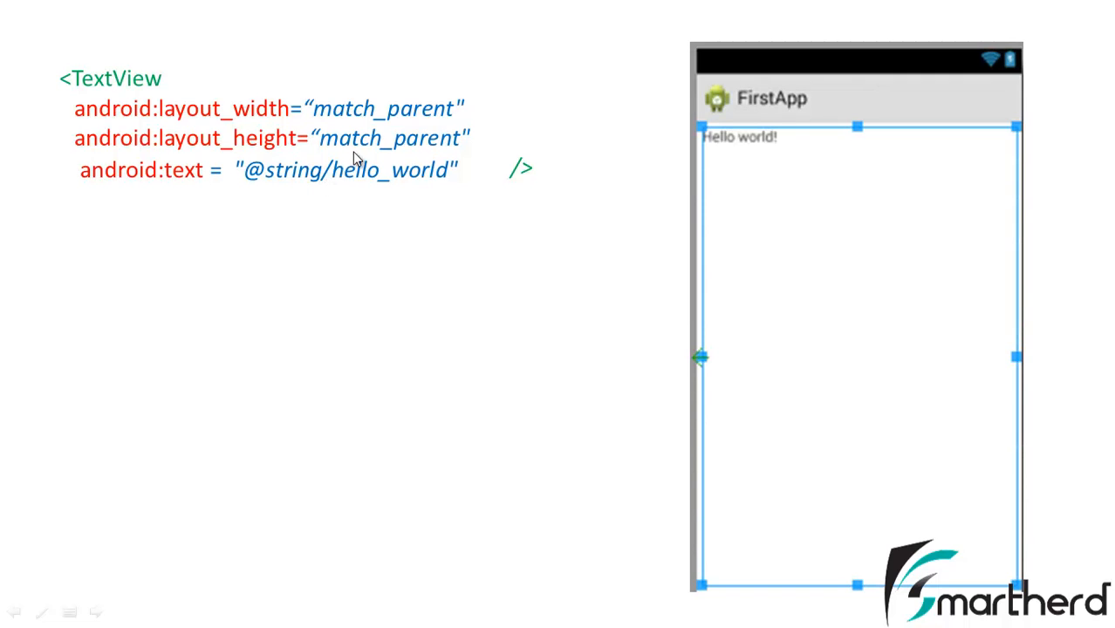
mouse_move(700, 122)
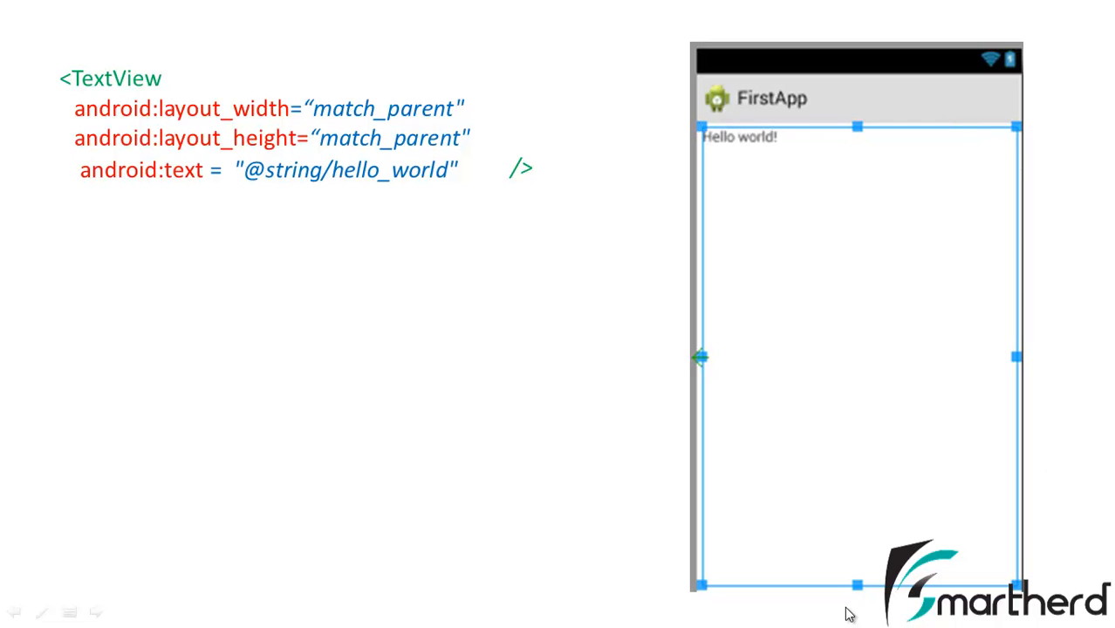
mouse_move(907, 293)
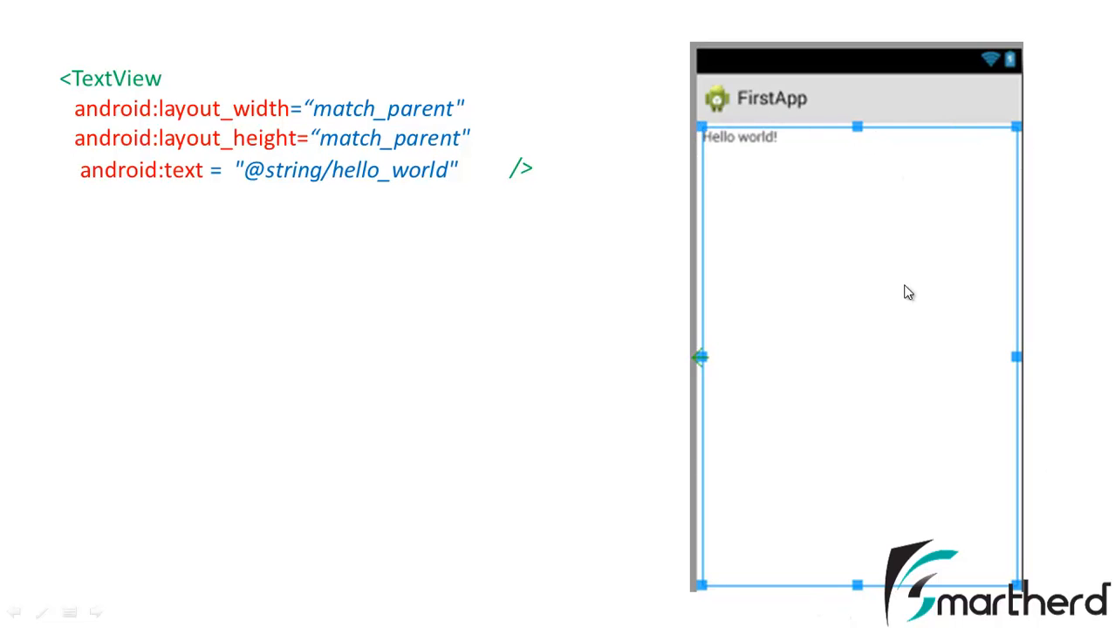
mouse_move(708, 333)
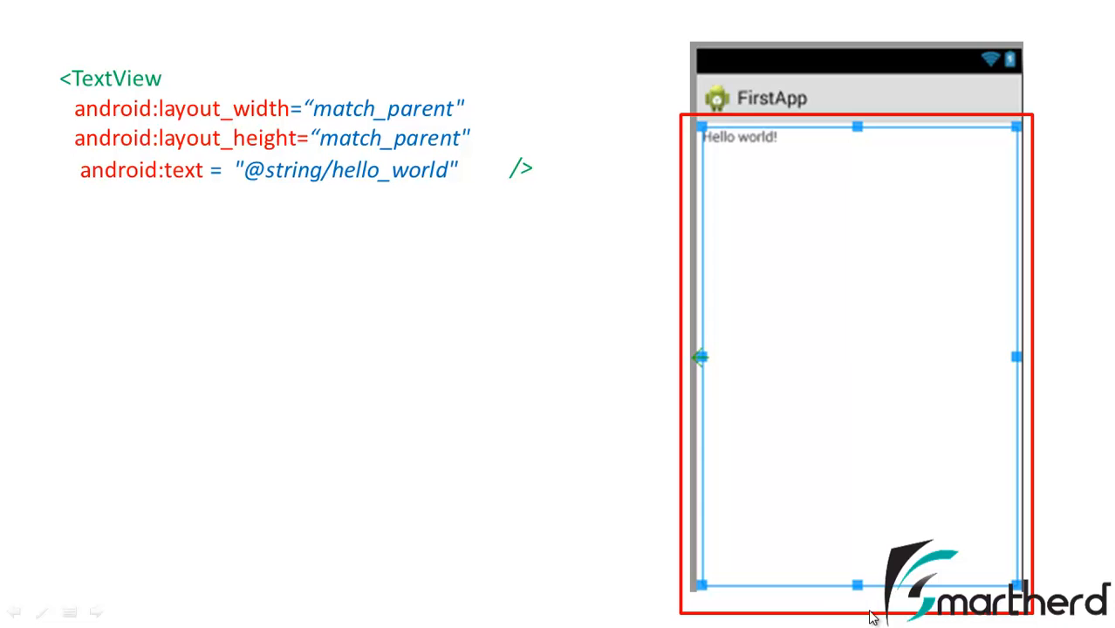
mouse_move(752, 209)
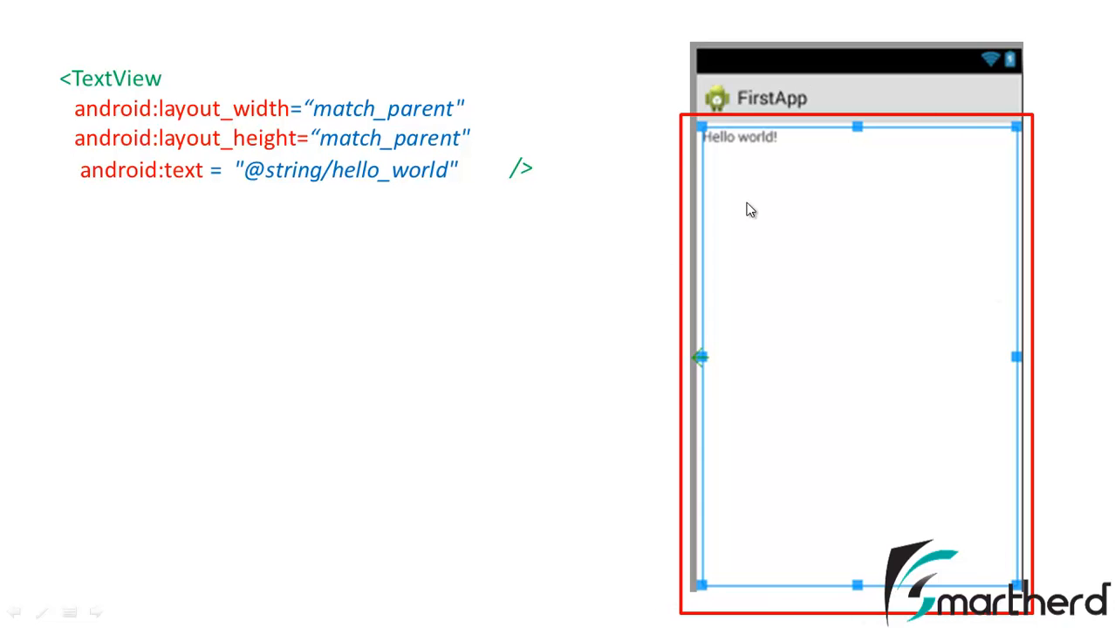
mouse_move(431, 244)
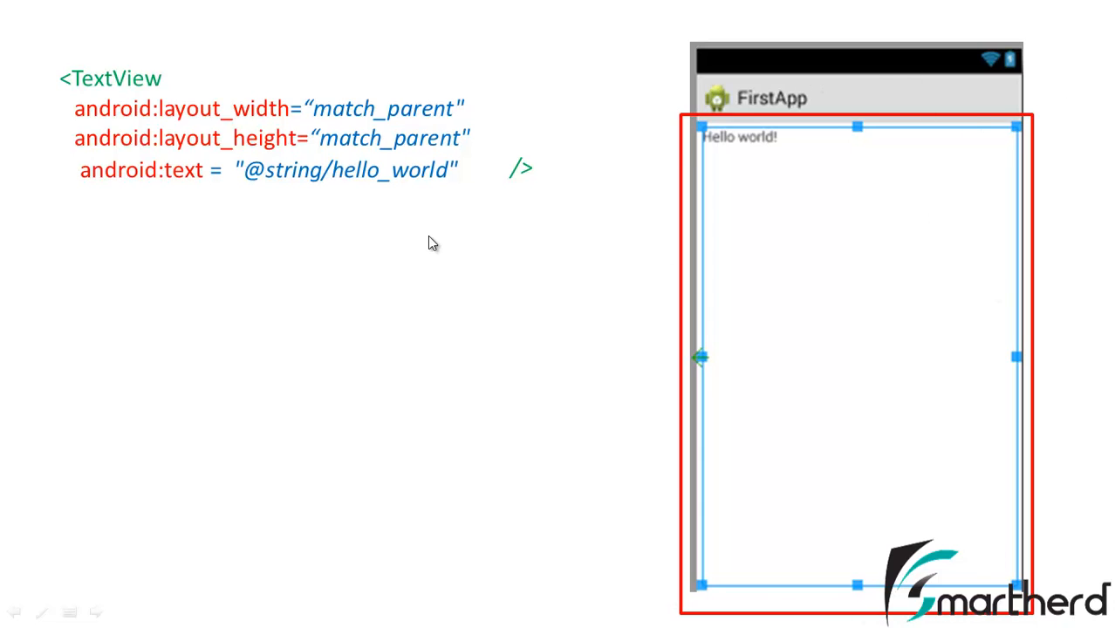
mouse_move(328, 116)
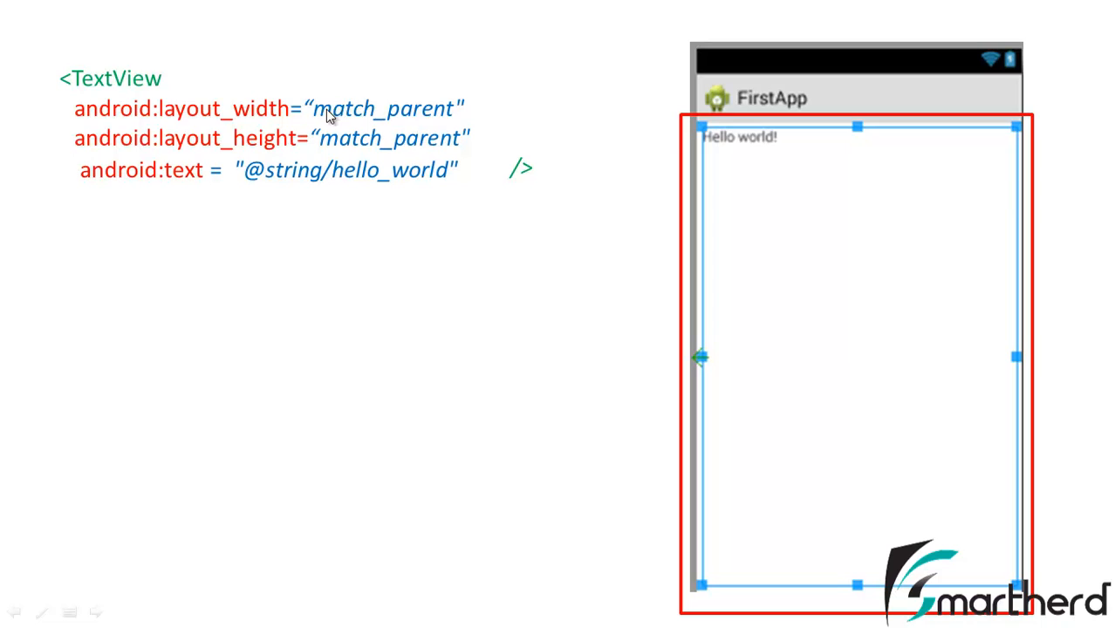
mouse_move(363, 122)
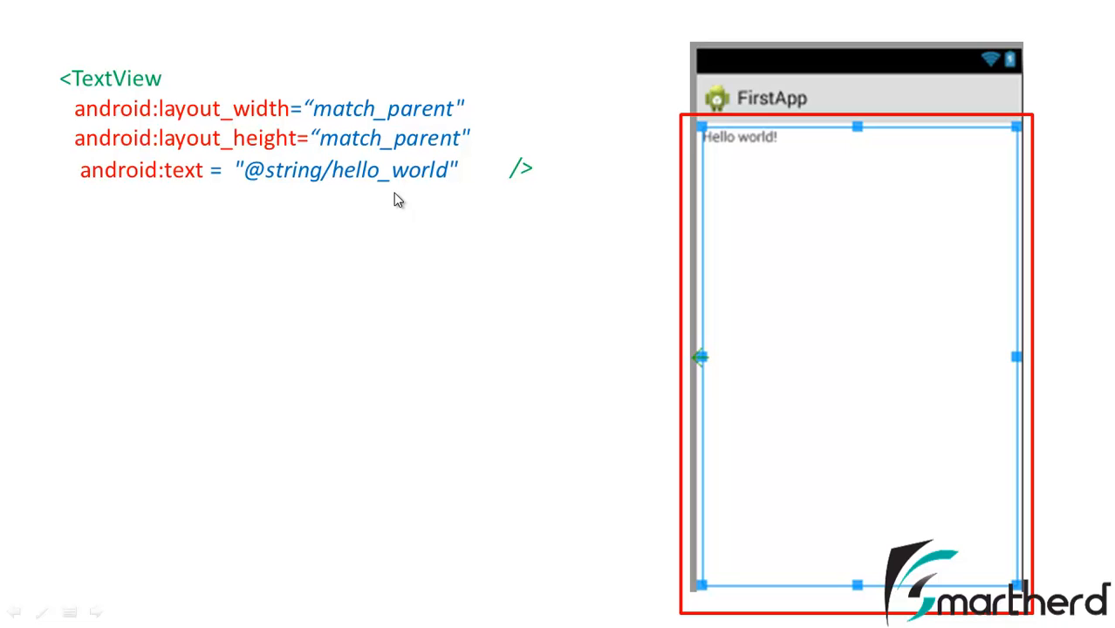
mouse_move(478, 87)
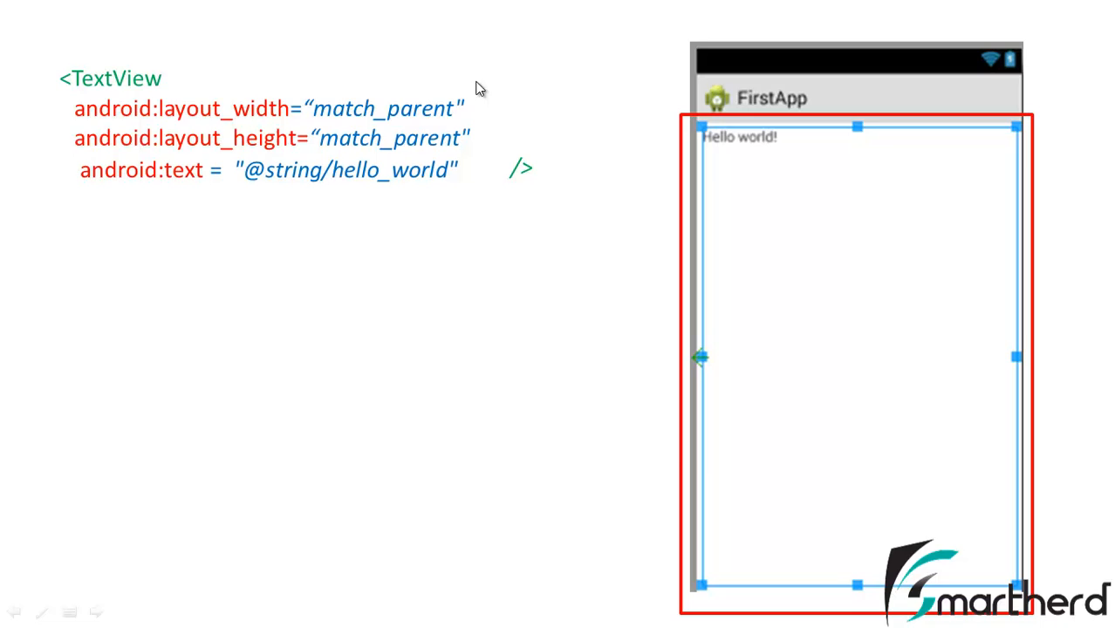